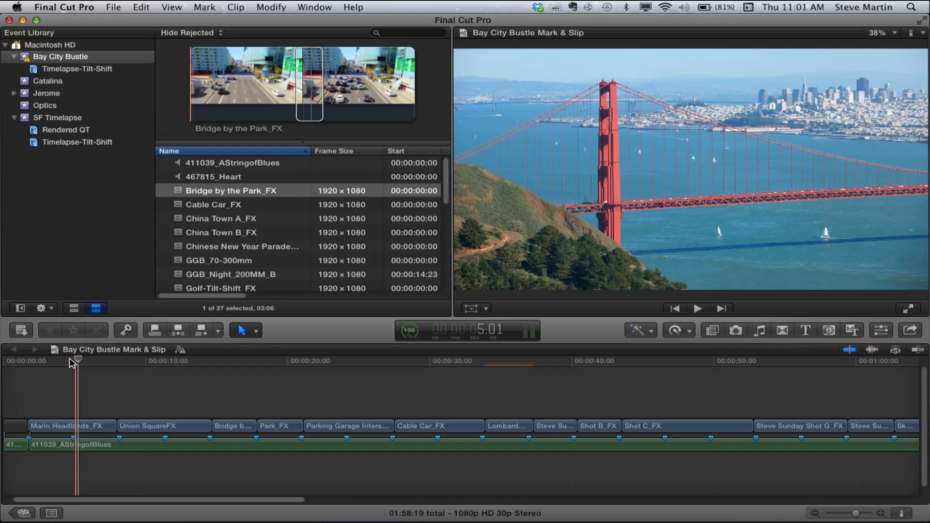
# Step: Set the playhead near the start of the Bay City Bustle Mark & Slip timeline for playback
pyautogui.click(698, 308)
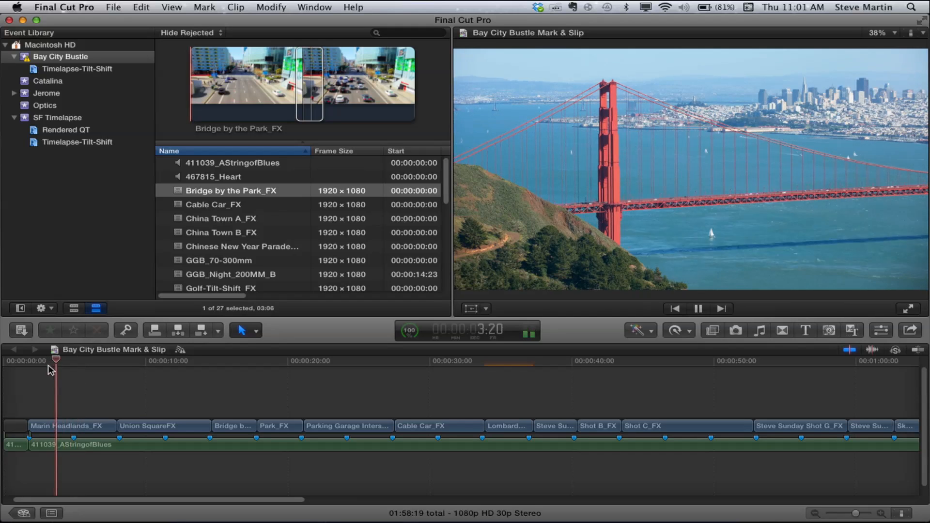